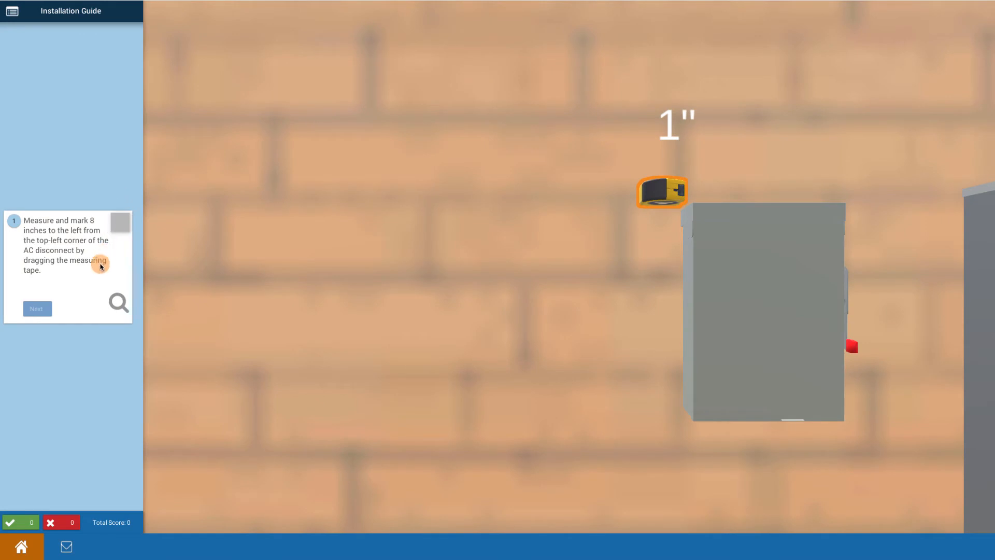
mouse_move(107, 186)
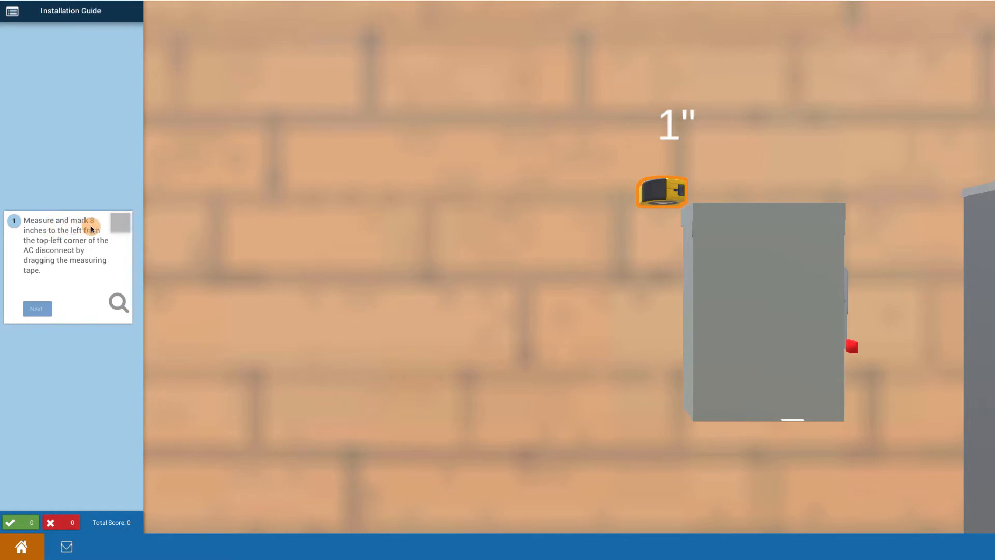
mouse_move(613, 197)
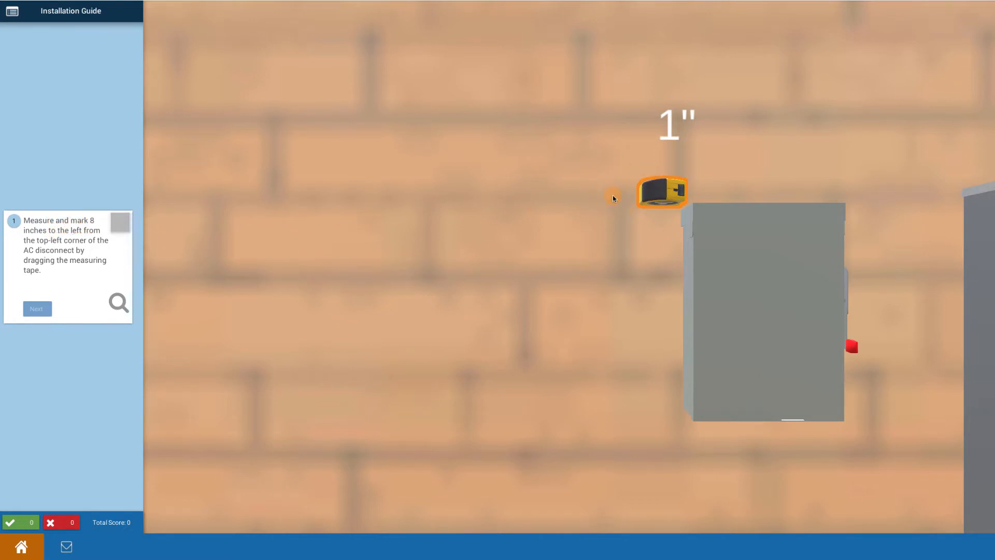
Step: Extend the measuring tape 8 inches left of the disconnect's corner and mark the wall
drag(662, 193, 606, 219)
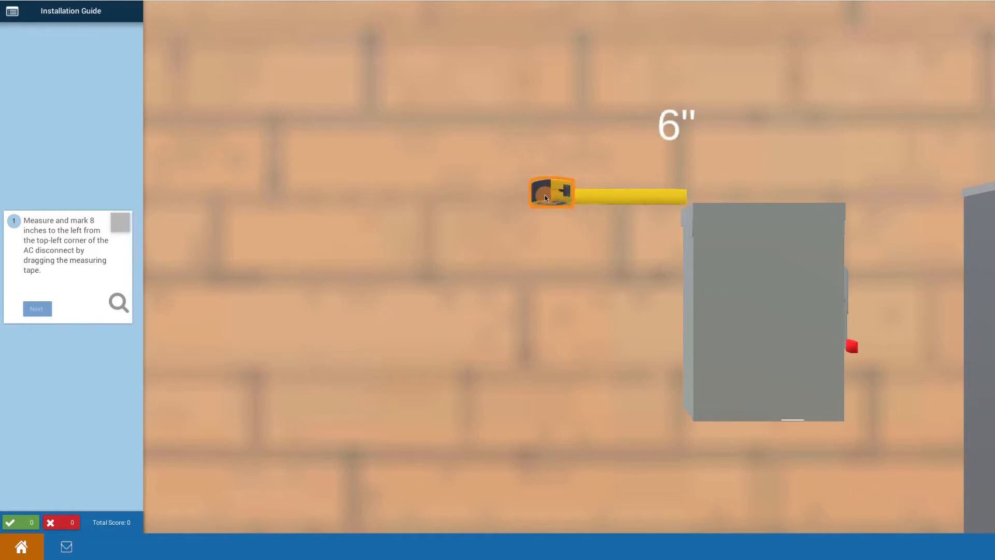
drag(551, 193, 536, 195)
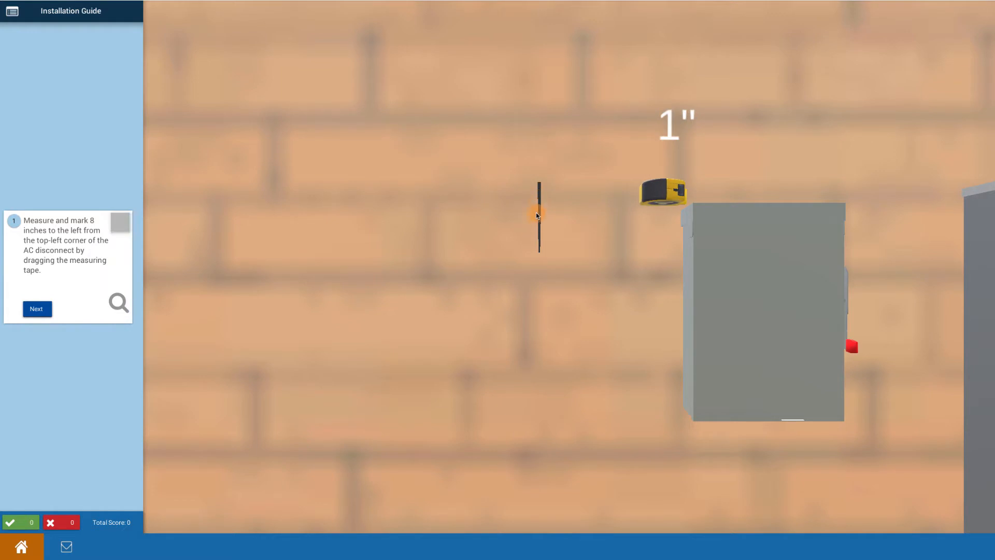
Step: Complete the marking step and hang the Revenue Grade Meter on the pencil mark
click(36, 309)
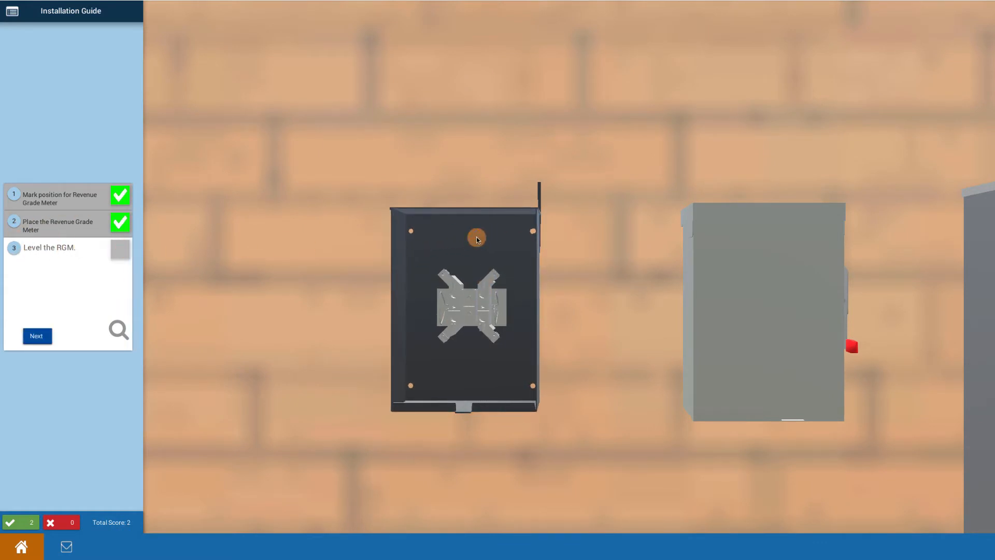
click(37, 336)
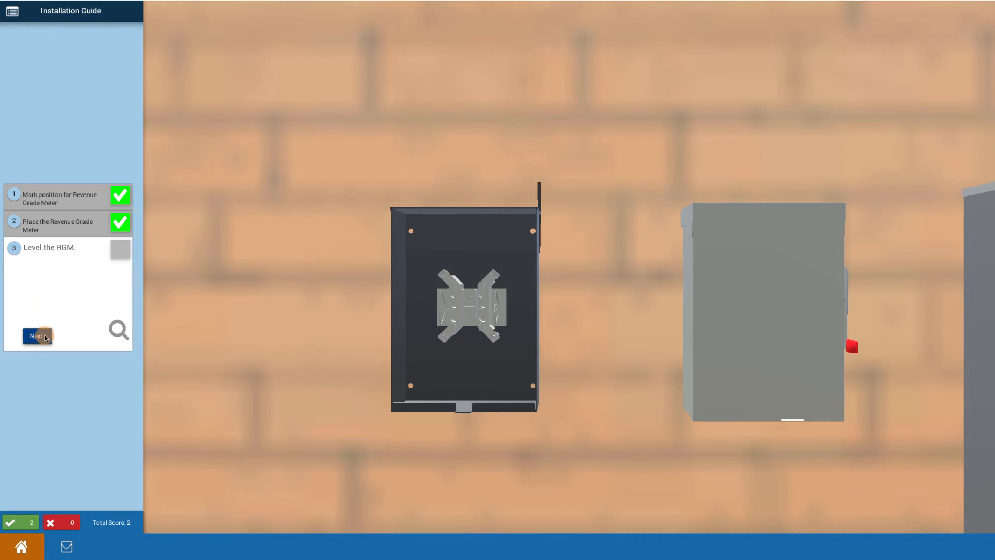
Step: Check off leveling, pencil the four mounting hole positions, and confirm them
click(36, 336)
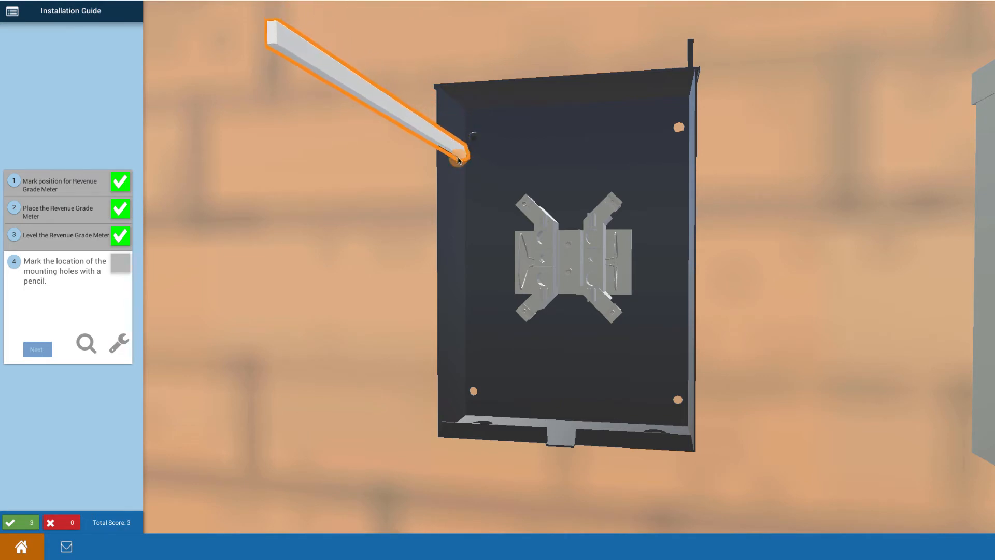
drag(459, 160, 435, 389)
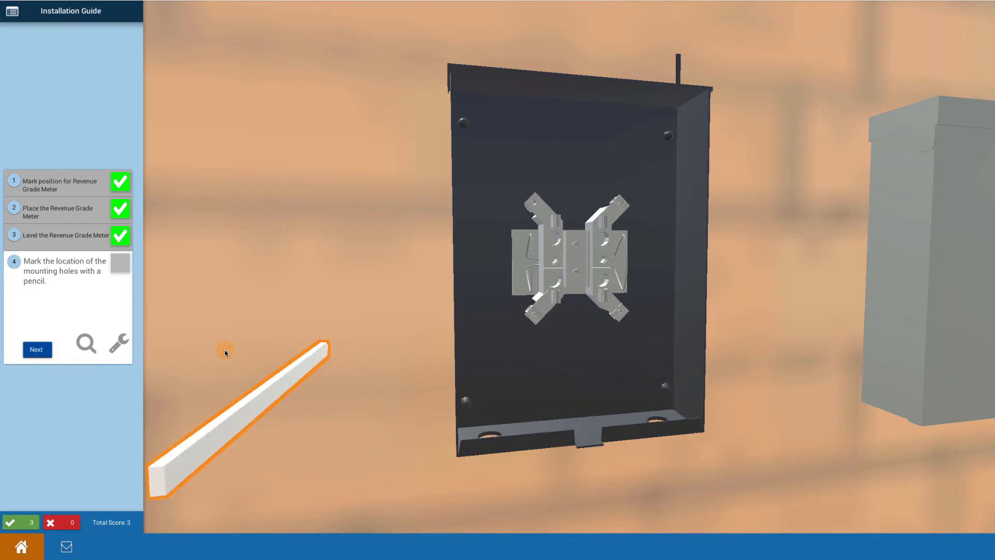
click(36, 350)
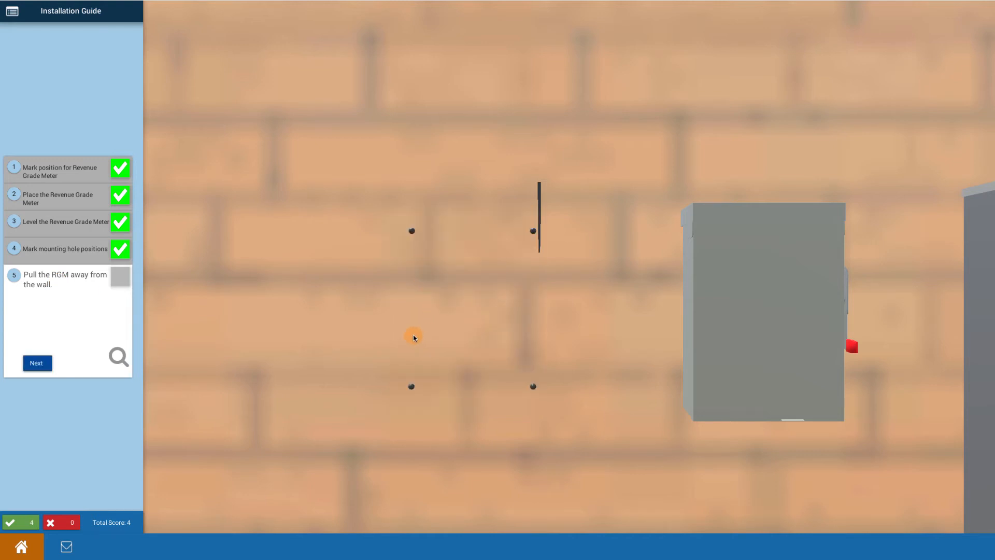
mouse_move(88, 357)
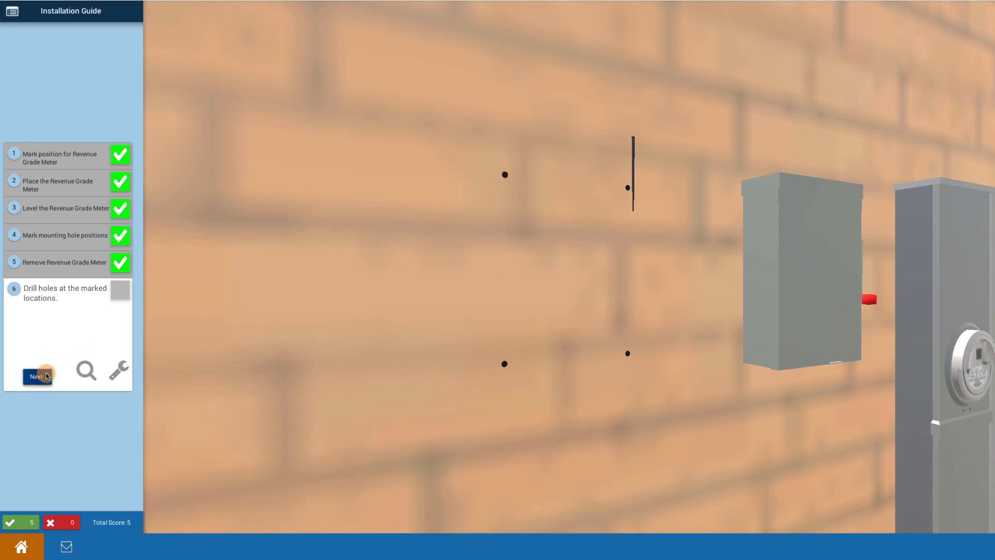
Step: Confirm the mounting holes have been drilled
click(36, 376)
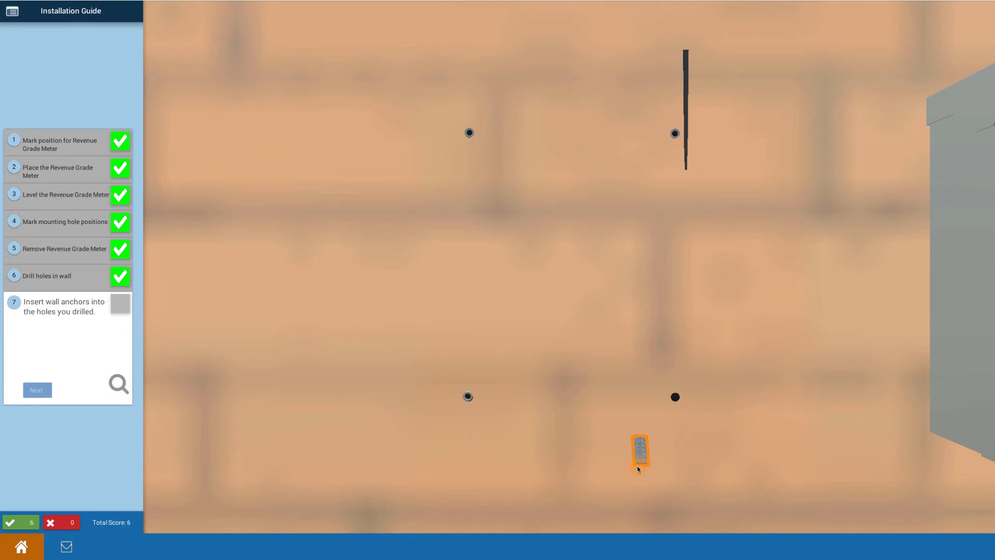
Step: Insert the last wall anchor into the bottom-right hole and confirm all anchors
drag(640, 452, 675, 397)
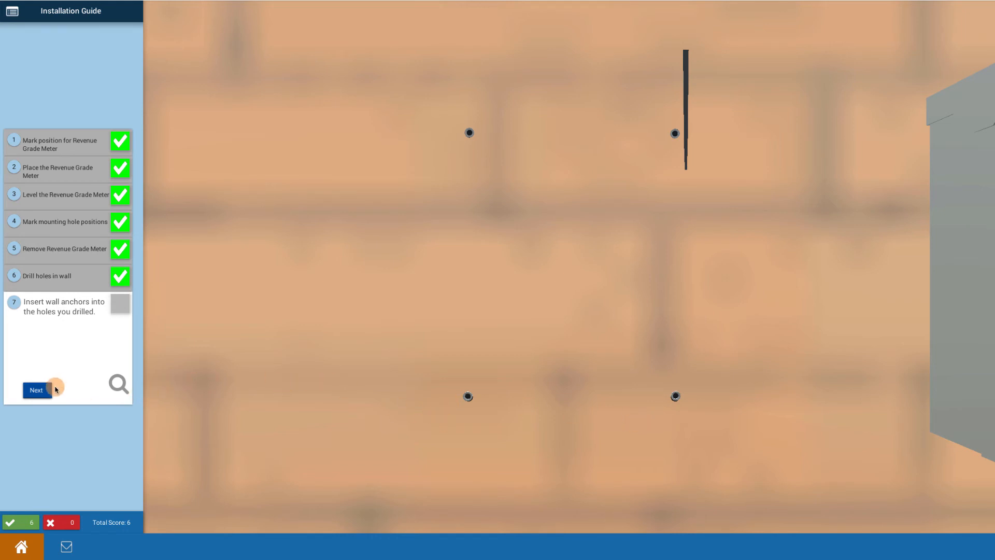
click(35, 390)
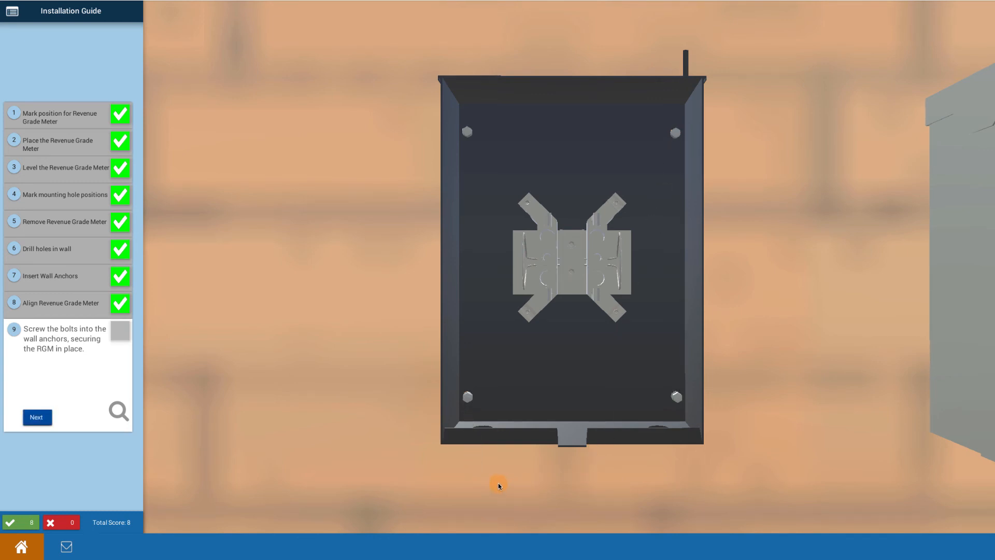
Step: Confirm the enclosure is bolted down to complete the final guide step
click(36, 417)
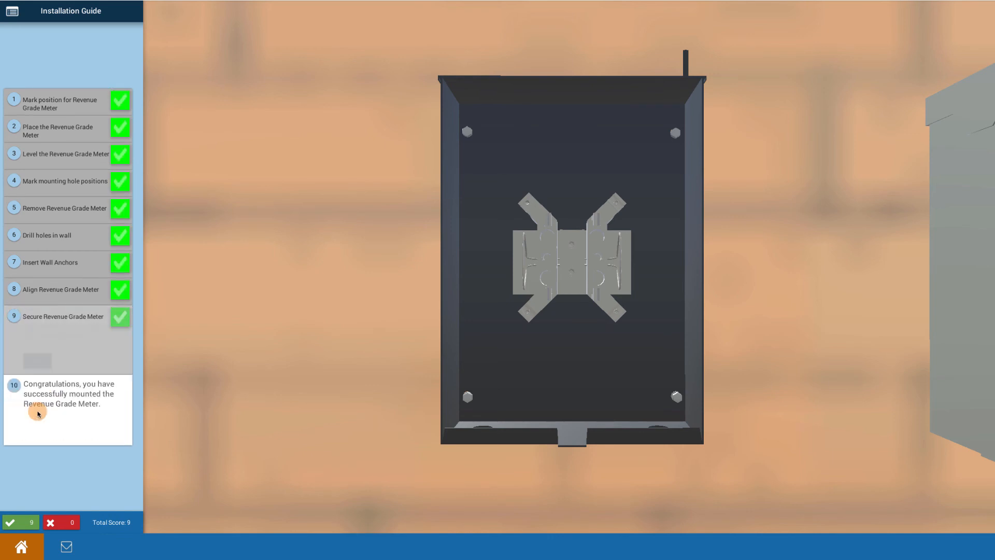